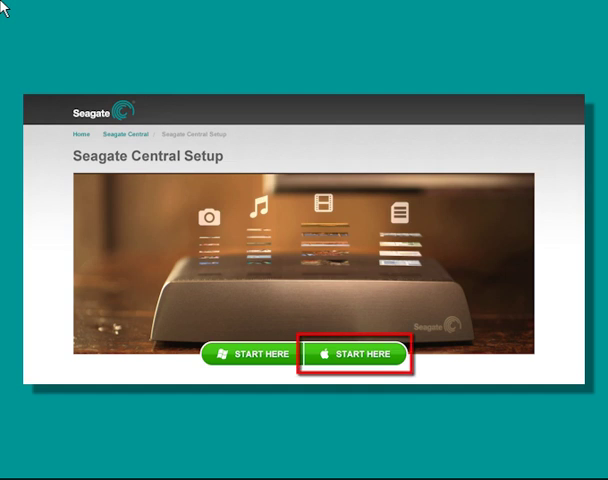
{"action": "mouse_move", "coordinate": [298, 126]}
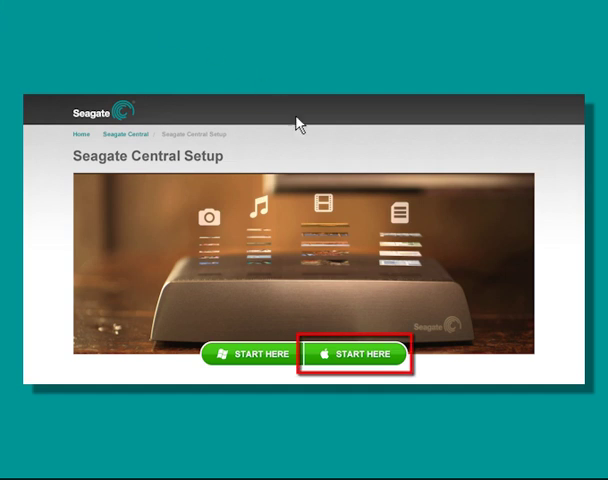
Step: Choose the Mac START HERE option on the Seagate Central Setup page
{"action": "left_click", "coordinate": [358, 354]}
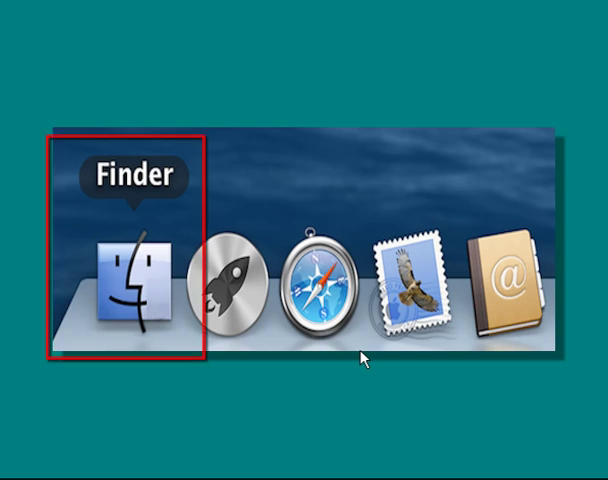
Step: Browse to the Public share on the Seagate-123 device in Finder
{"action": "left_click", "coordinate": [132, 284]}
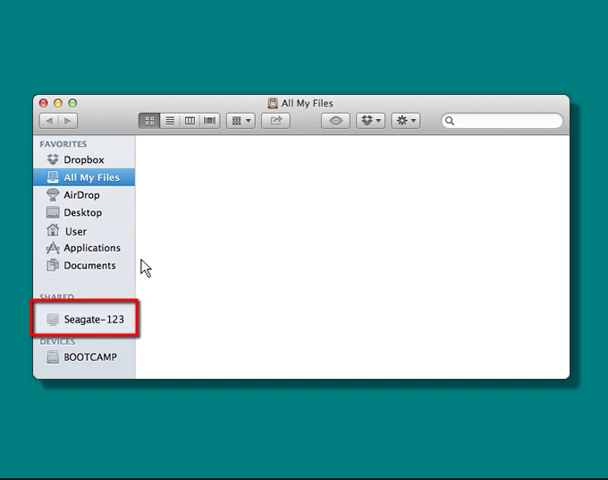
{"action": "left_click", "coordinate": [92, 320]}
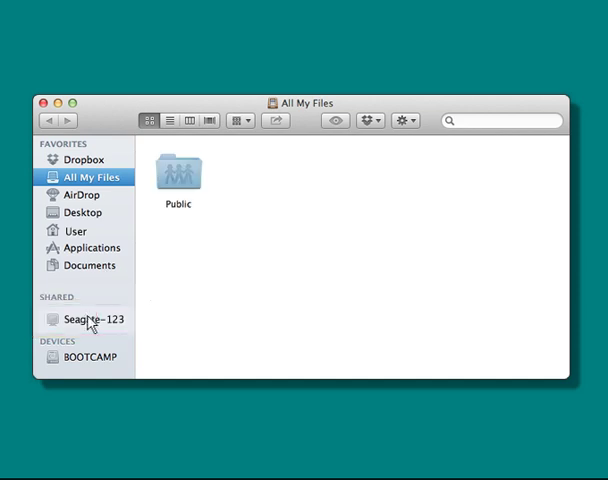
{"action": "left_click", "coordinate": [180, 172]}
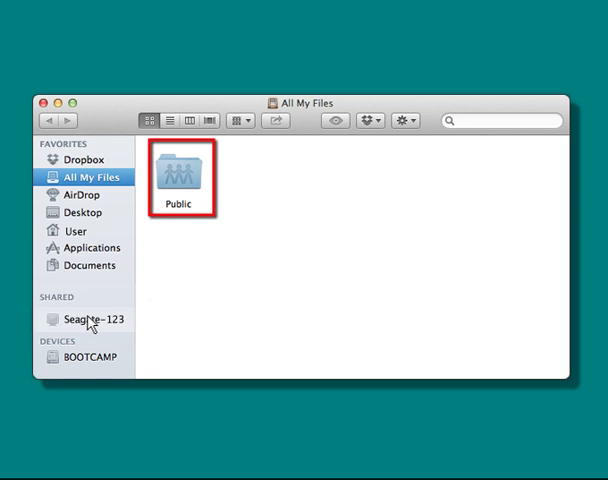
{"action": "left_click", "coordinate": [180, 176]}
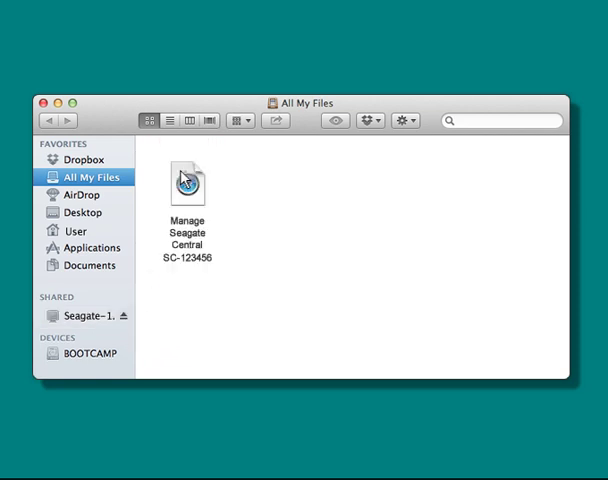
Step: Launch the Manage Seagate Central SC-123456 shortcut from the Public share
{"action": "left_click", "coordinate": [188, 184]}
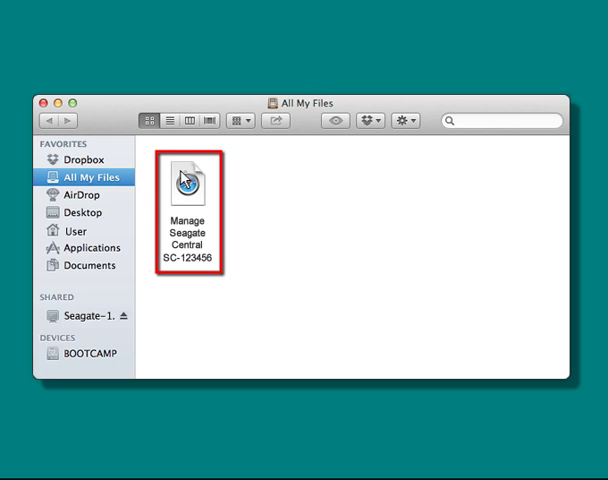
{"action": "double_click", "coordinate": [188, 180]}
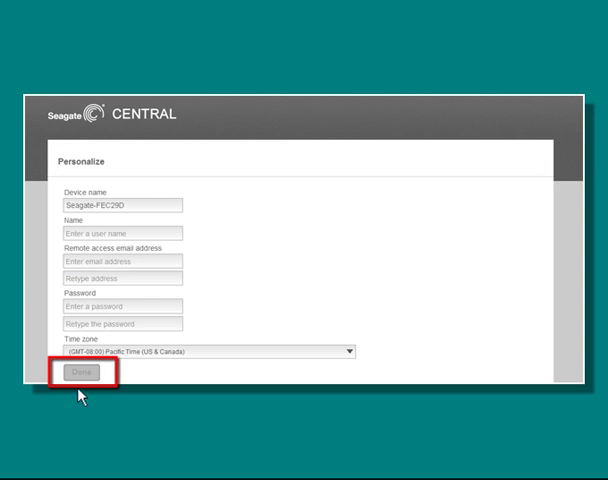
Step: Submit the Personalize form with device name, user name, email, password and time zone
{"action": "left_click", "coordinate": [84, 376]}
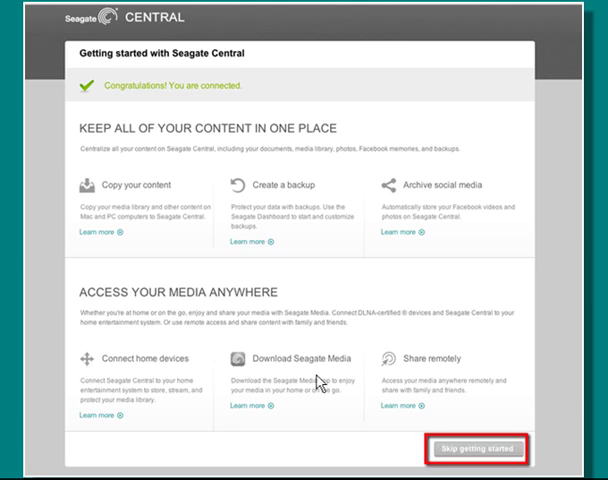
Step: Skip the getting-started guide and look through the Home and Social dashboard views
{"action": "left_click", "coordinate": [480, 460]}
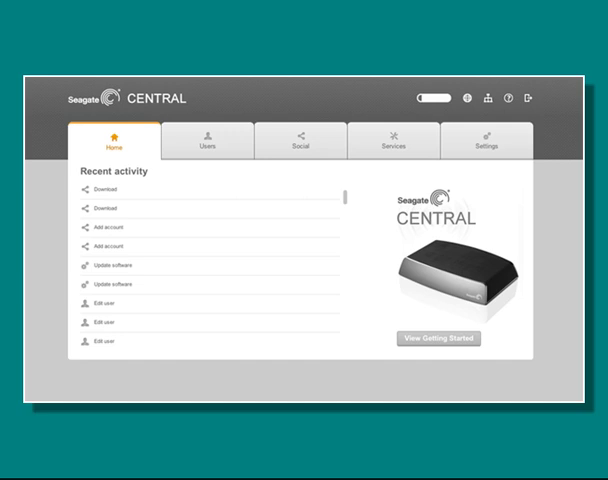
{"action": "left_click", "coordinate": [116, 140]}
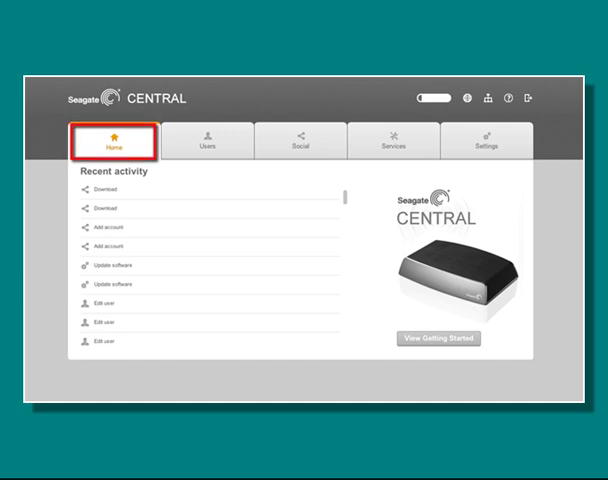
{"action": "left_click", "coordinate": [208, 142]}
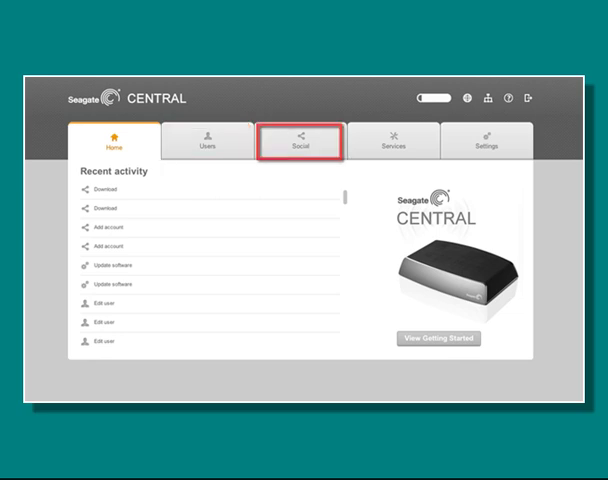
{"action": "mouse_move", "coordinate": [394, 142]}
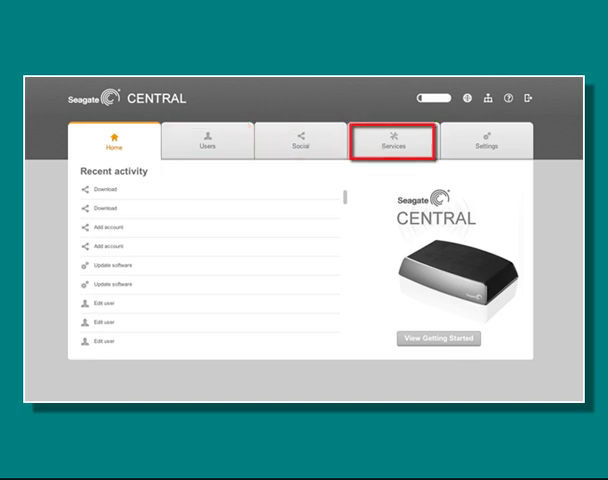
{"action": "mouse_move", "coordinate": [488, 144]}
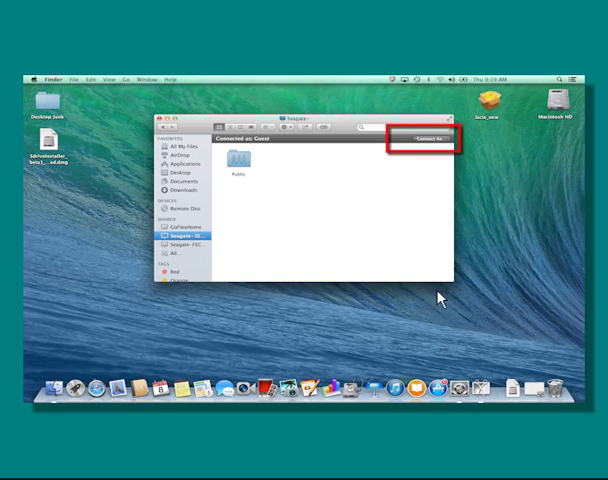
Step: Connect to the Seagate as a registered user with name and password so all shares appear
{"action": "left_click", "coordinate": [420, 136]}
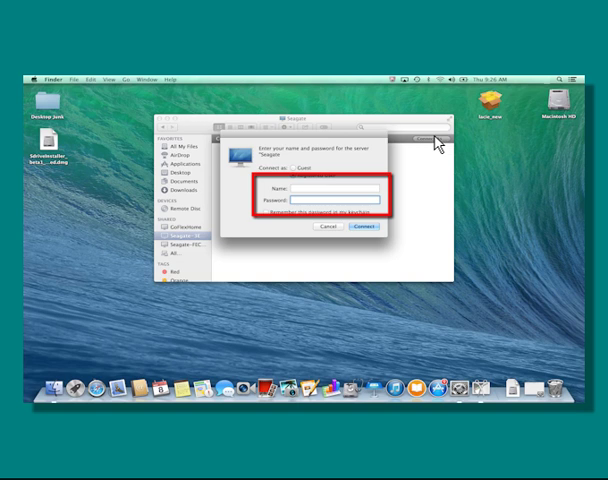
{"action": "left_click", "coordinate": [298, 188]}
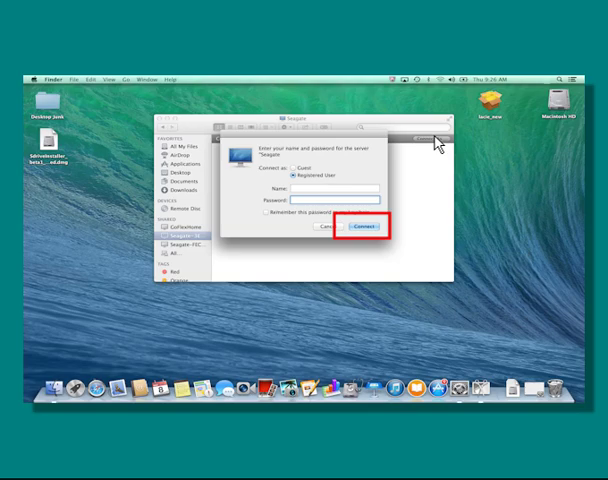
{"action": "left_click", "coordinate": [372, 228]}
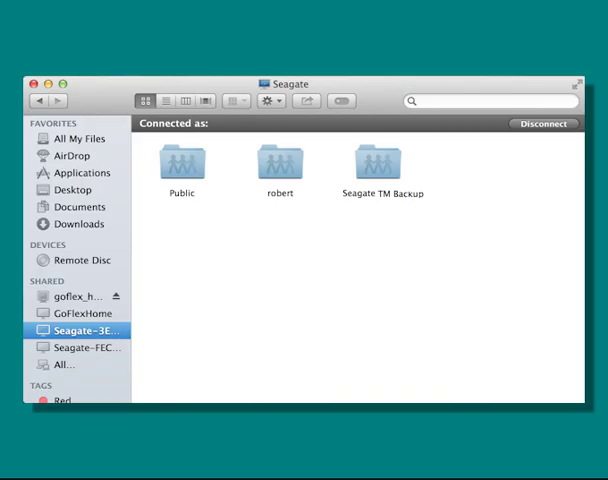